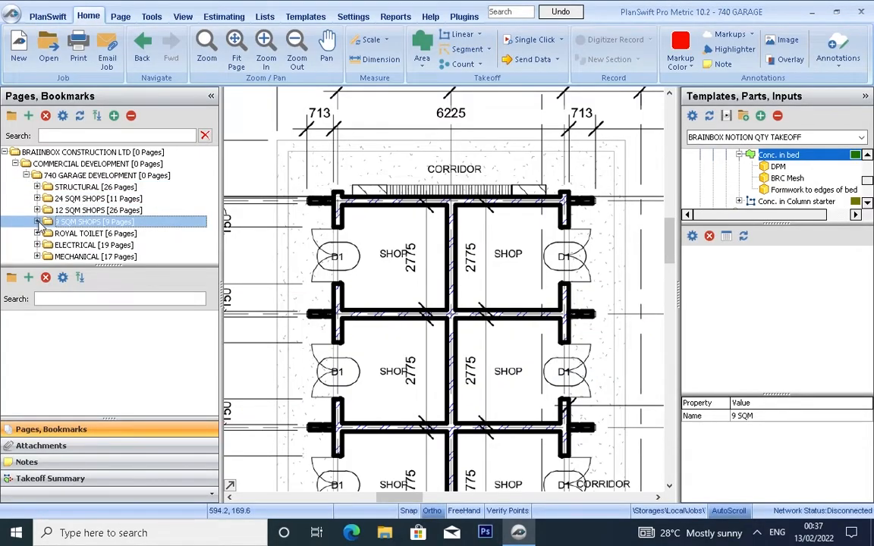
Open the first 9 SQM page in 9 SQM SHOPS to show the ground floor plan
click(38, 222)
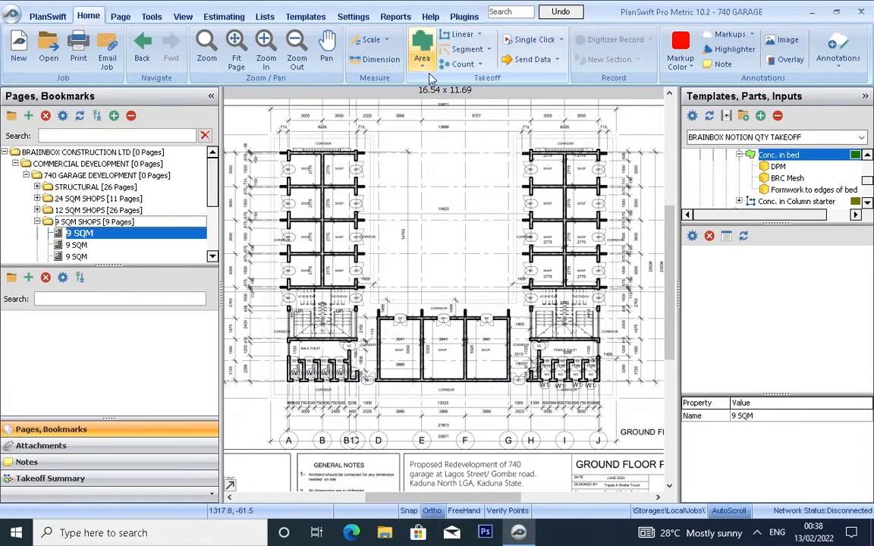
Start an area takeoff and set the page scale to 3 M using the 3000 mm dimension
click(420, 44)
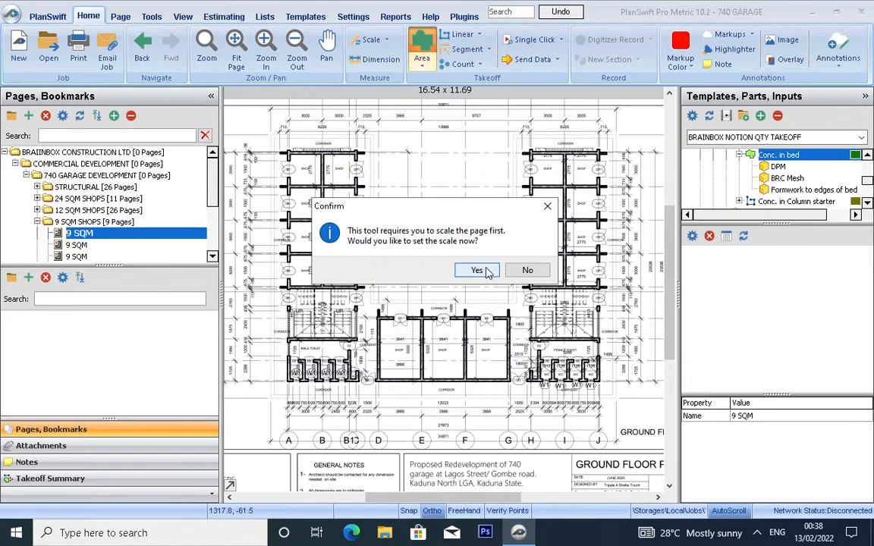
mouse_move(506, 273)
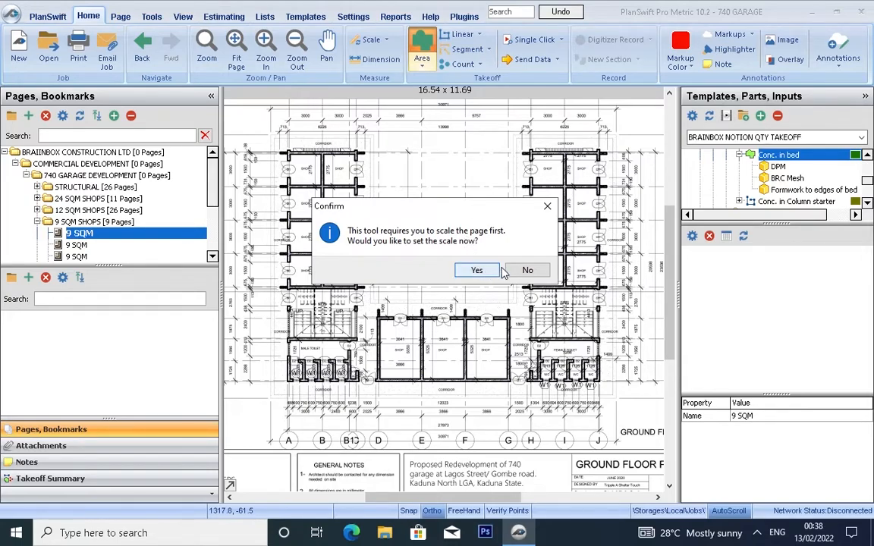
click(476, 270)
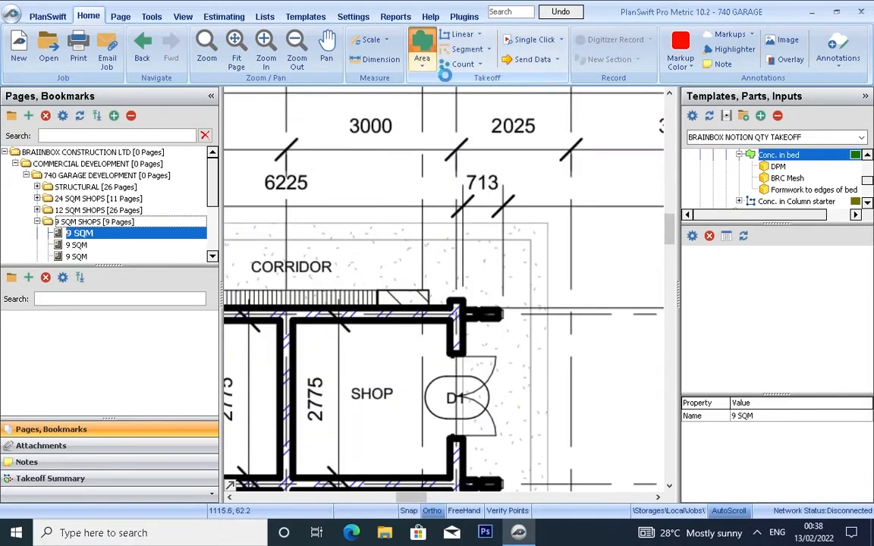
click(368, 39)
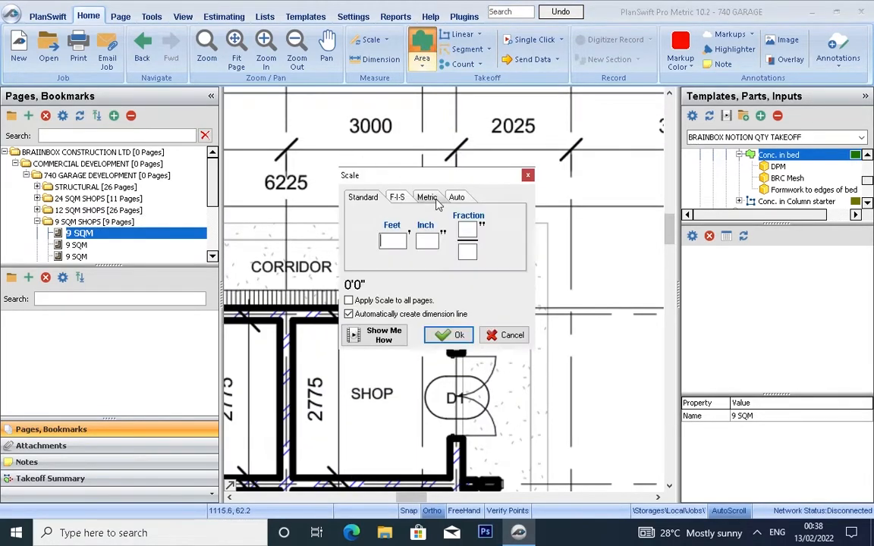
click(426, 197)
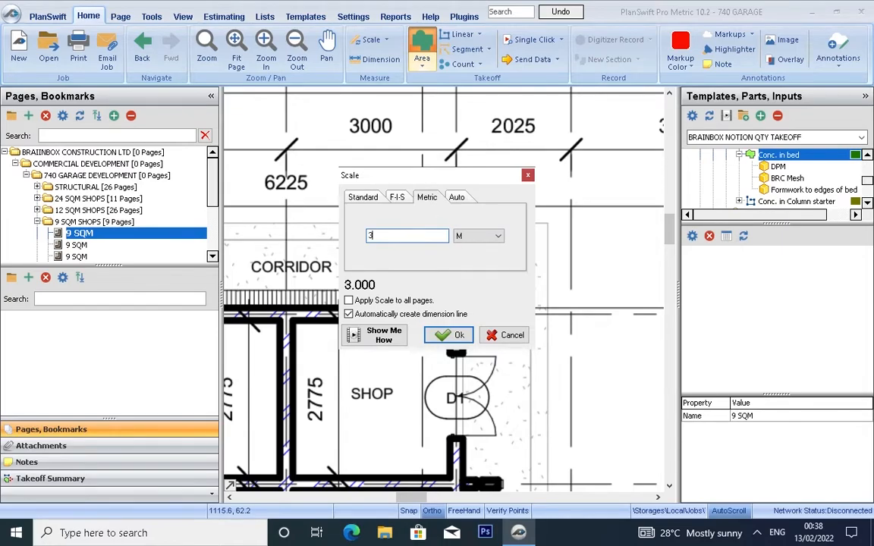
click(449, 334)
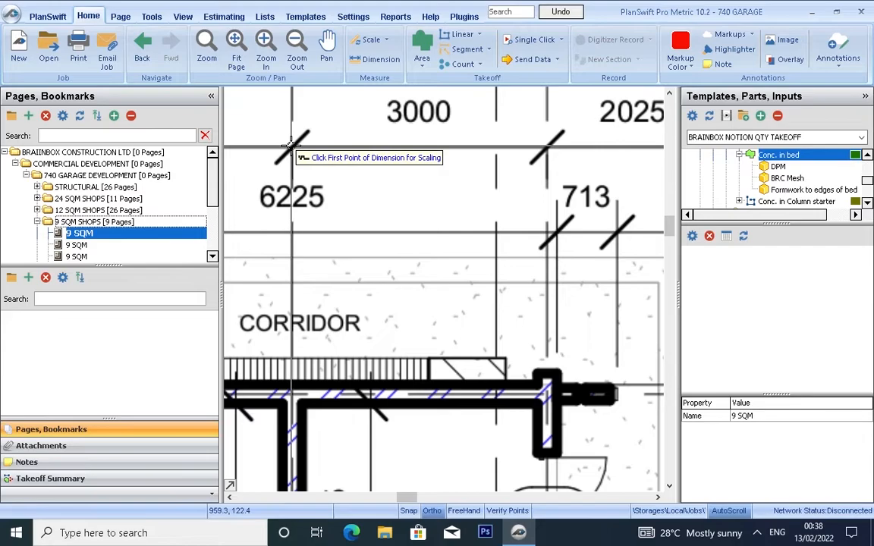
click(290, 144)
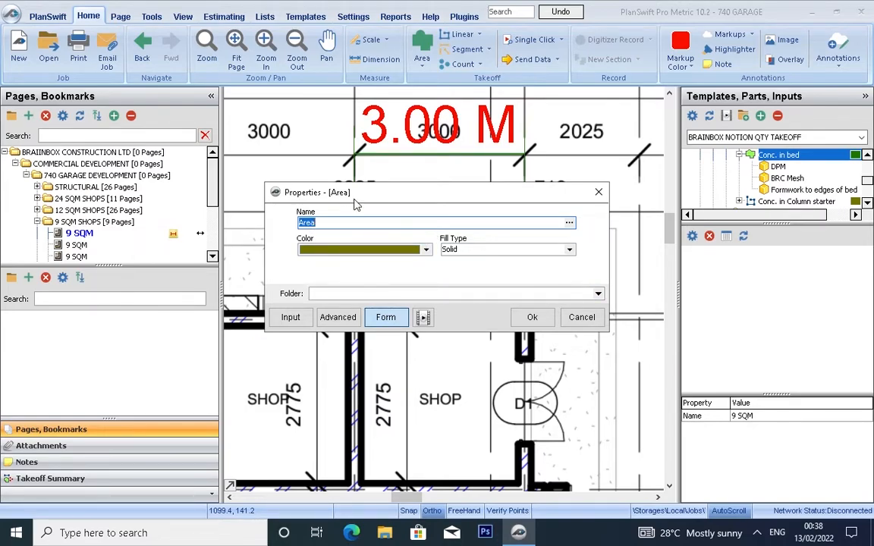
Name the new area takeoff 'Topsoil Excavation'
text(TO)
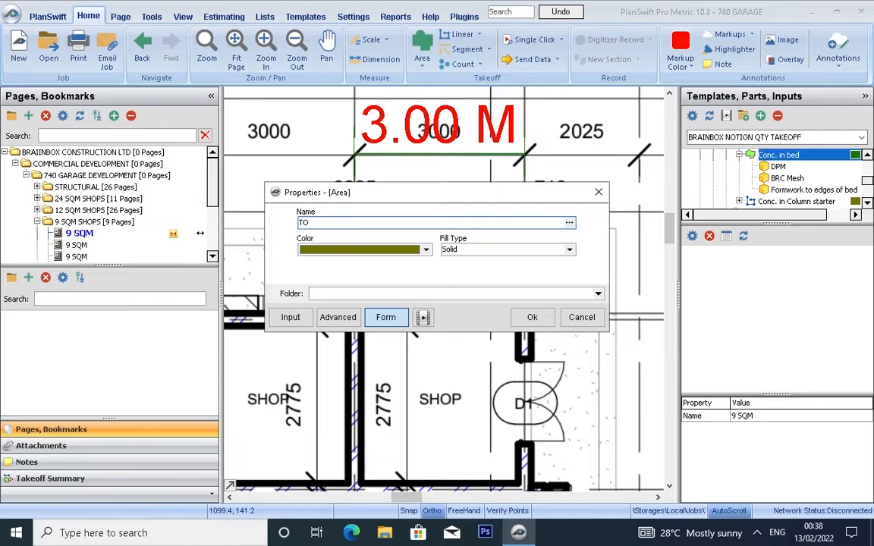
text(])
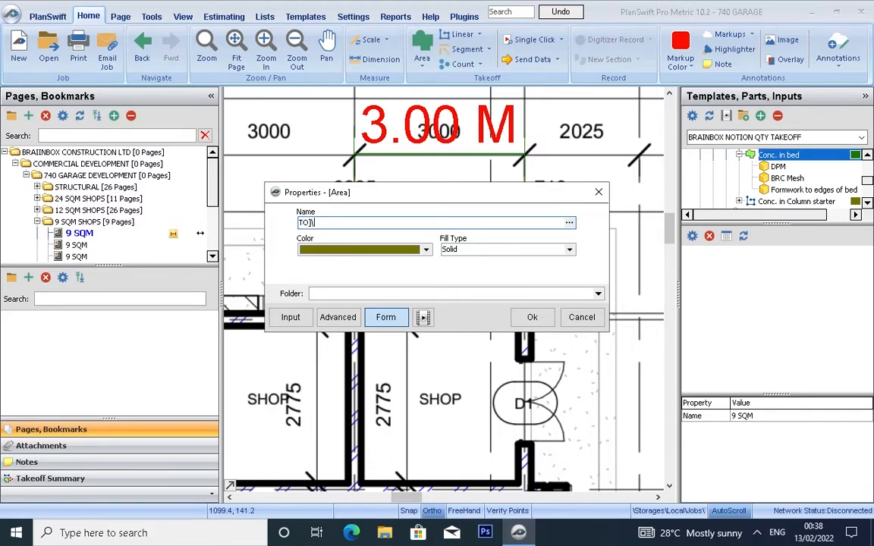
text(Top)
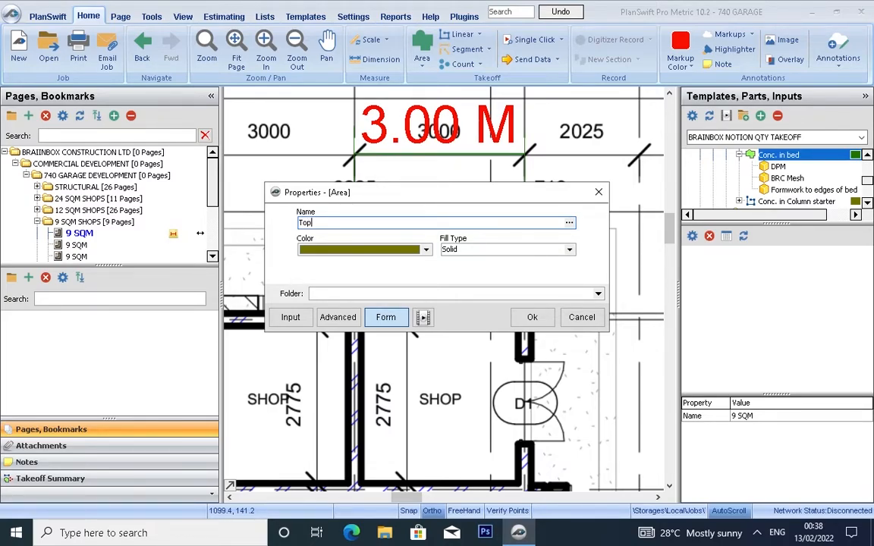
text(soil)
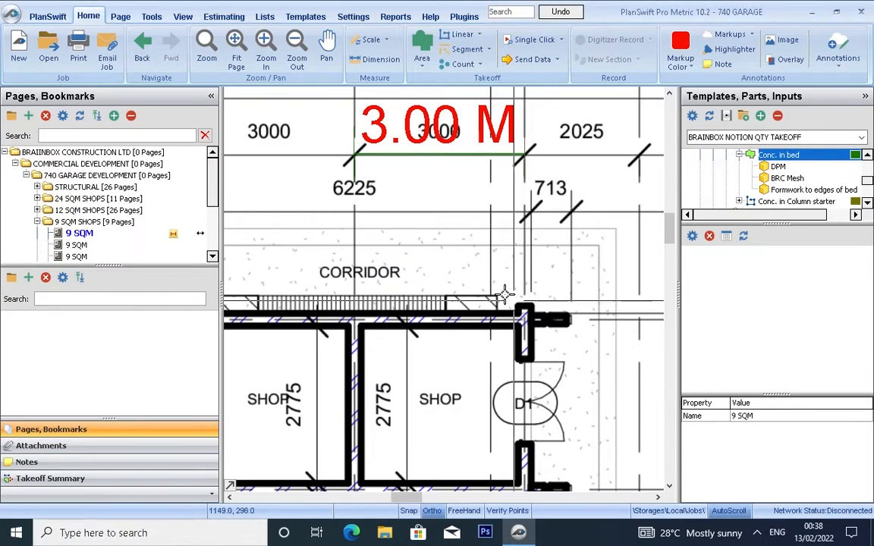
Trace the U-shaped building perimeter to create a 538.2 sq m excavation area
click(613, 40)
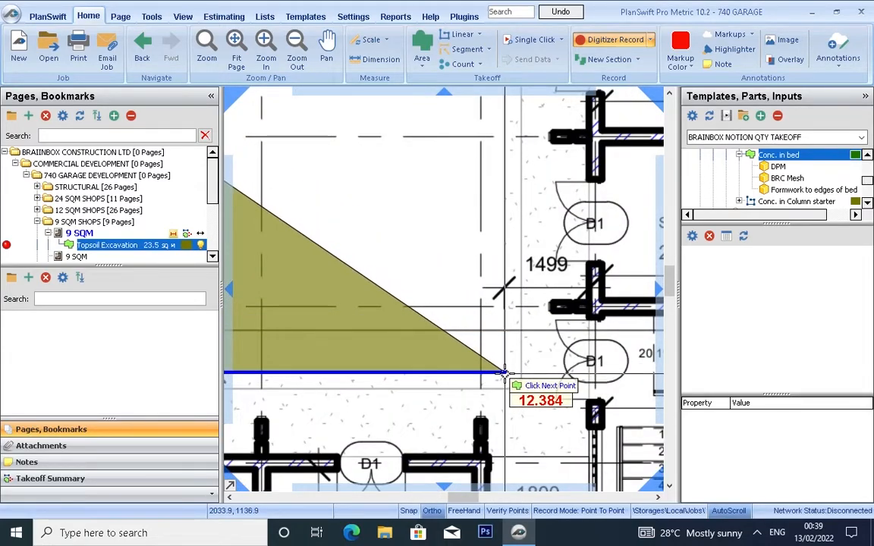
click(503, 372)
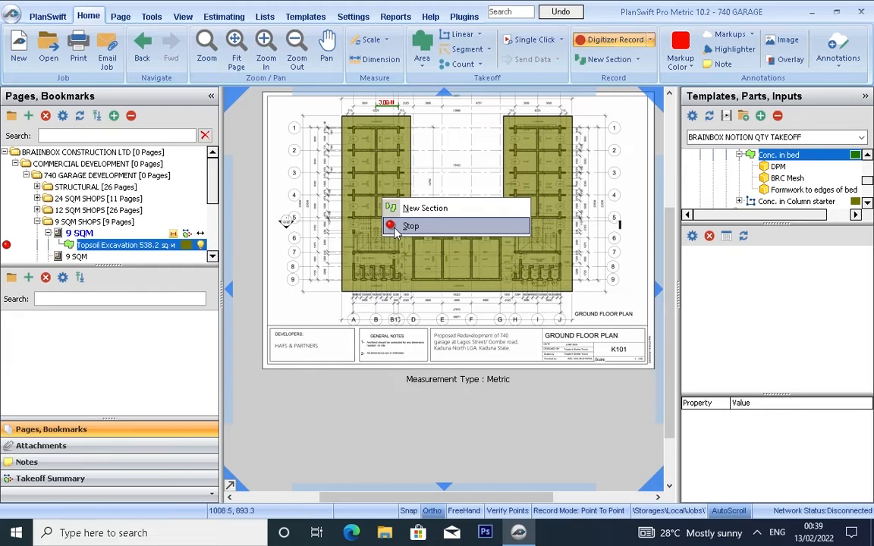
click(412, 225)
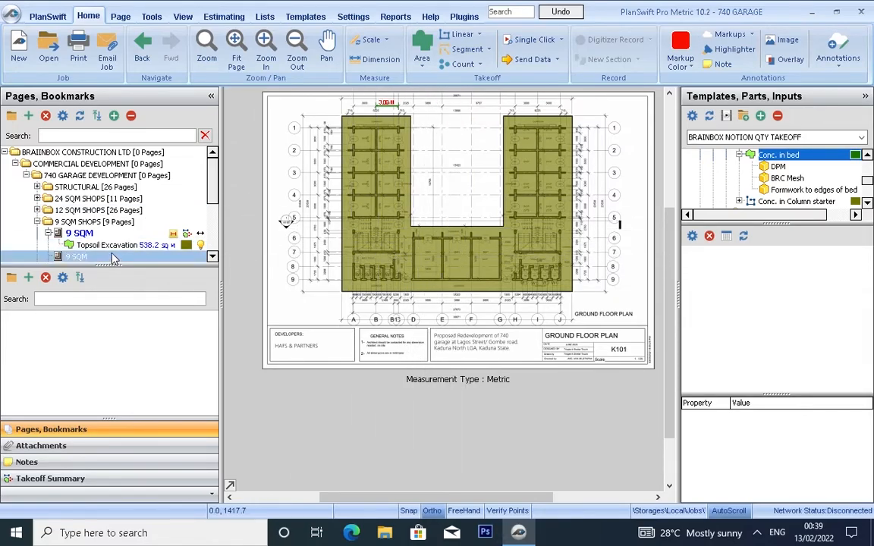
Duplicate the Topsoil Excavation takeoff as a separate new item
click(114, 244)
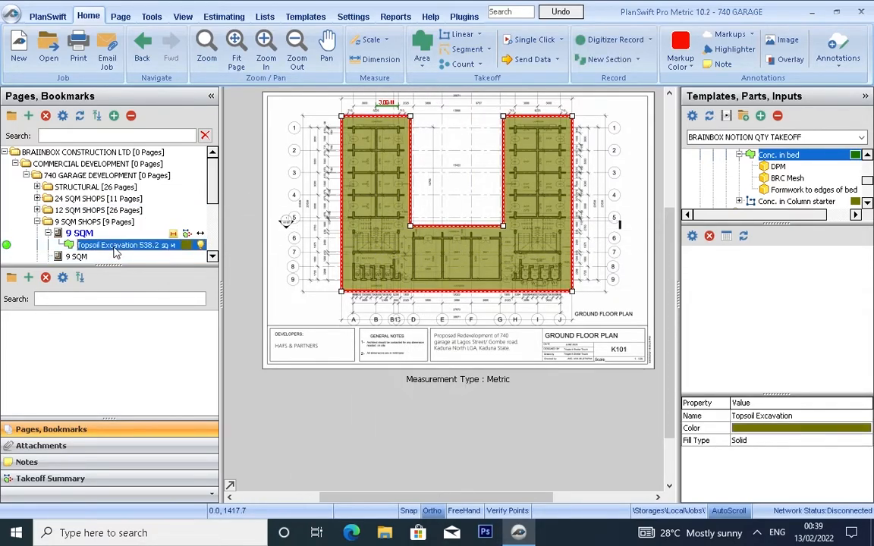
click(77, 257)
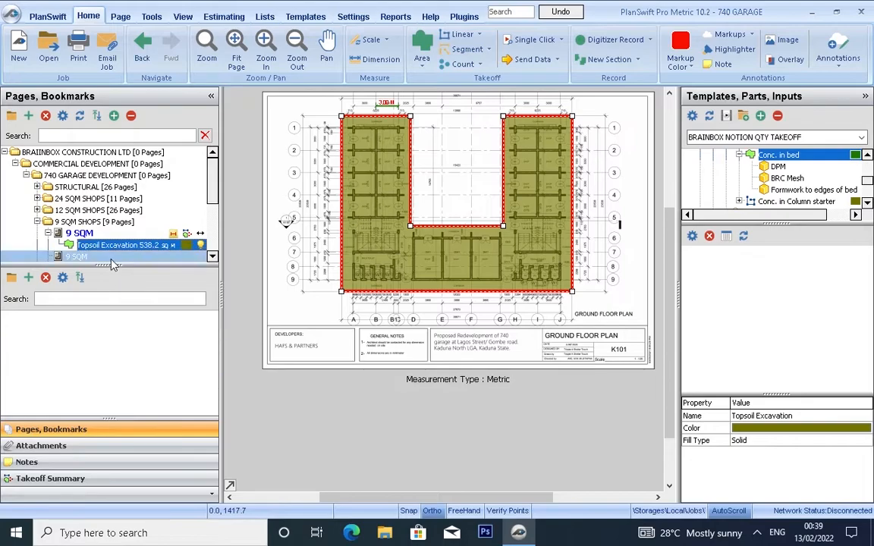
right_click(121, 244)
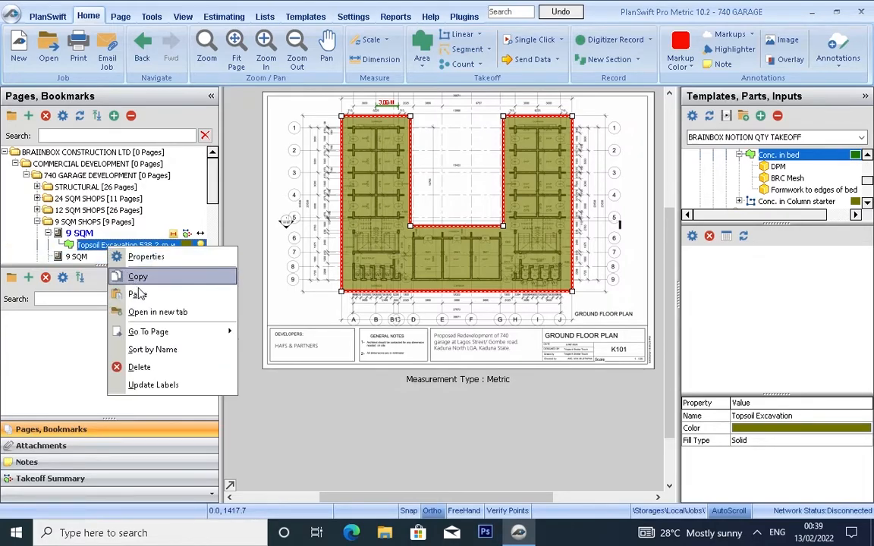
click(136, 295)
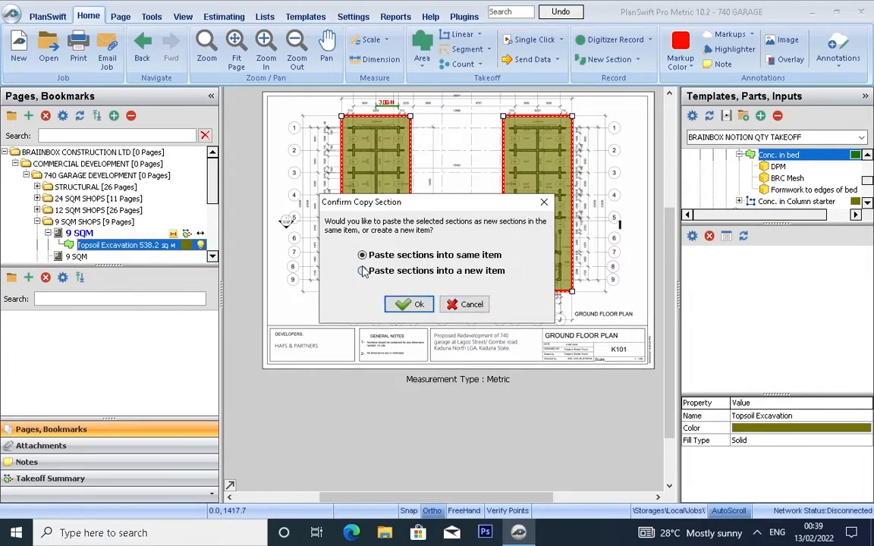
click(408, 305)
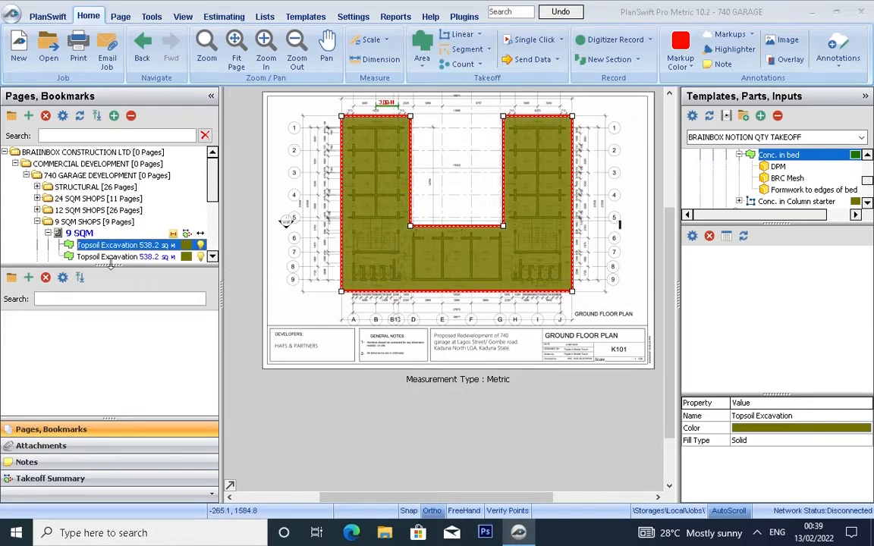
Rename the duplicated takeoff to 'ground floor slab'
double_click(114, 257)
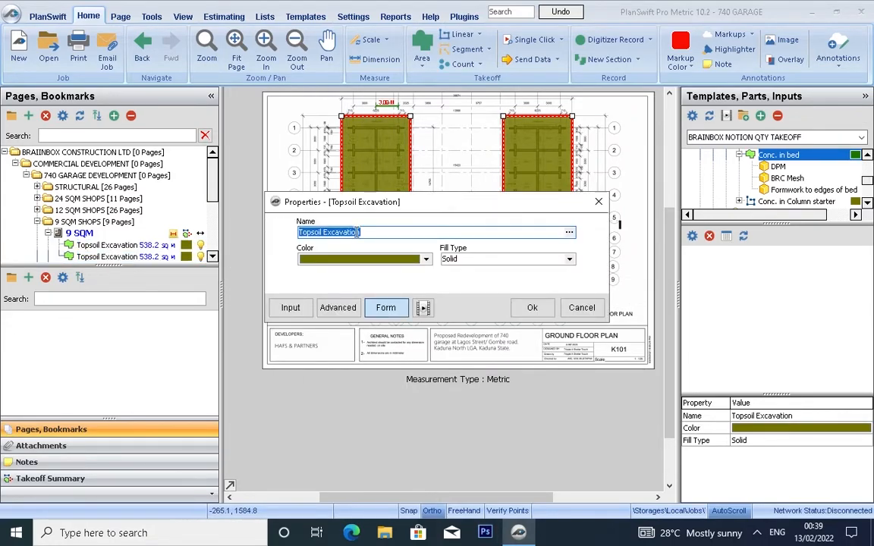
text(0)
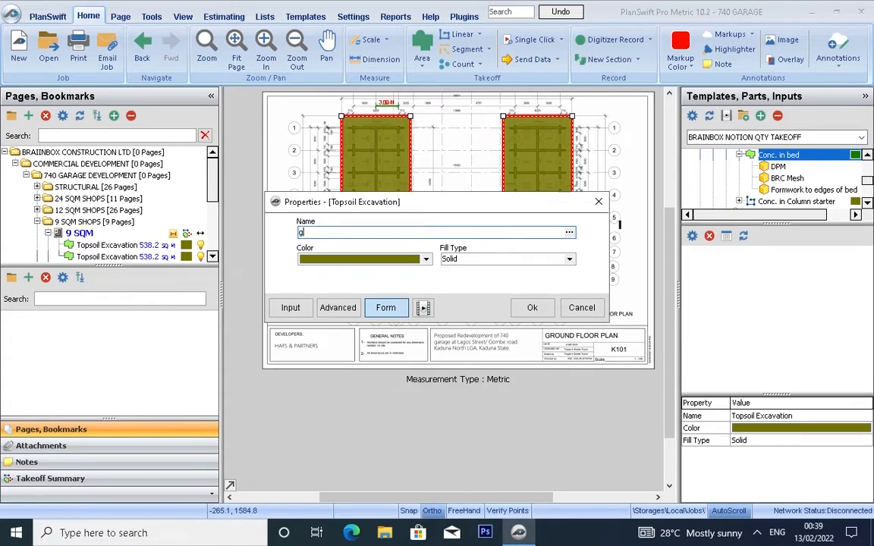
text(round floor slab)
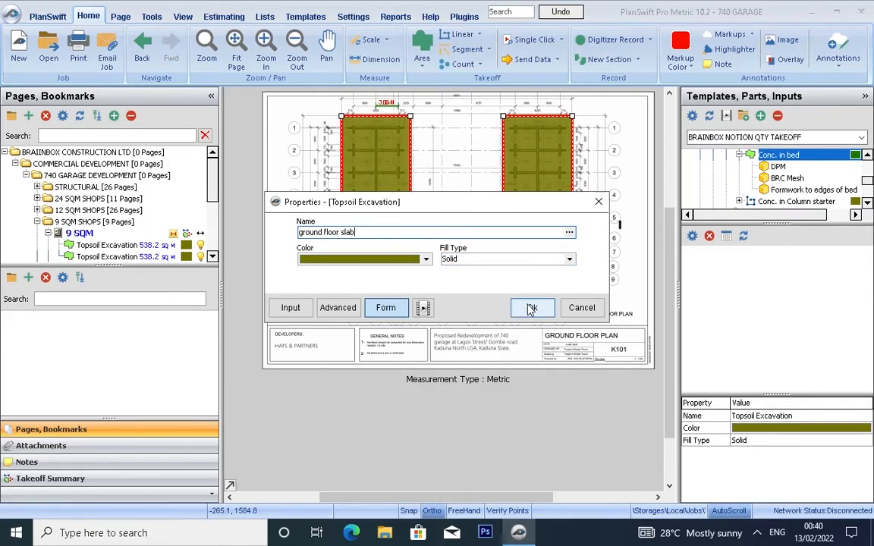
Save the 'ground floor slab' name and reopen that takeoff's Properties
click(531, 308)
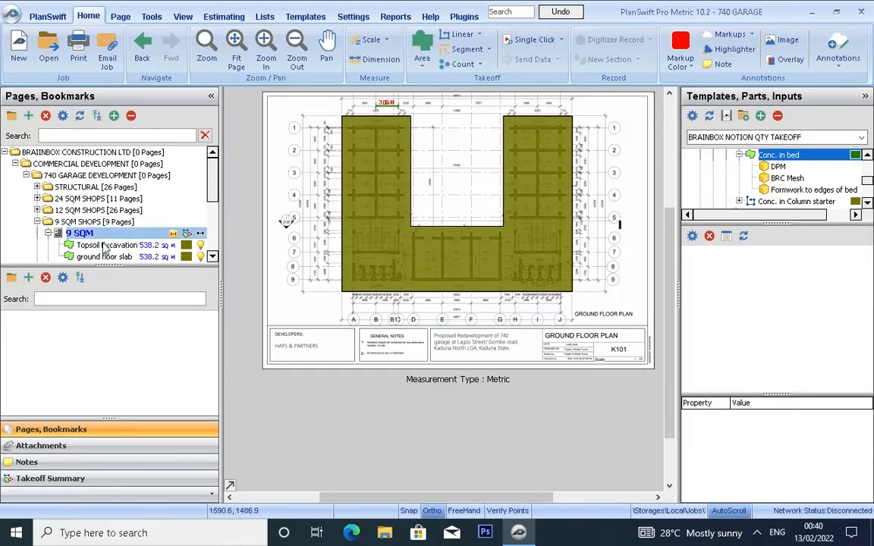
click(107, 257)
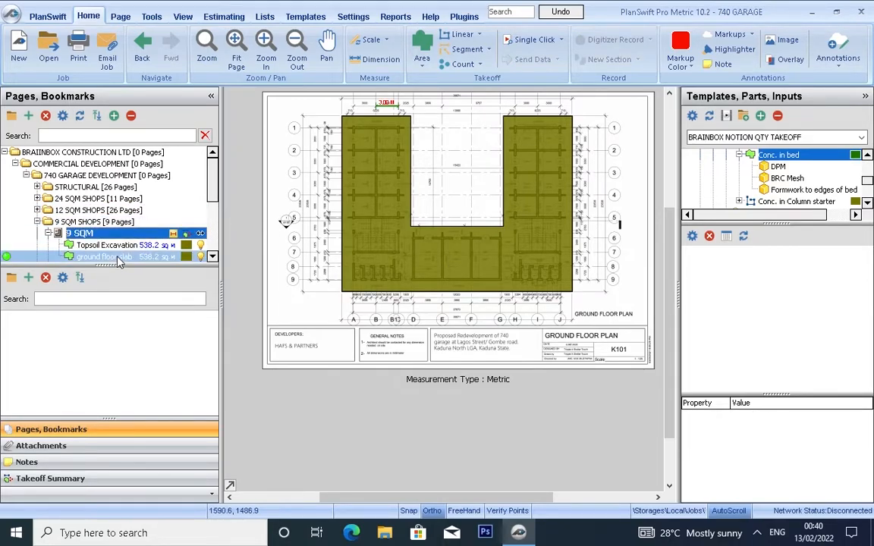
right_click(99, 257)
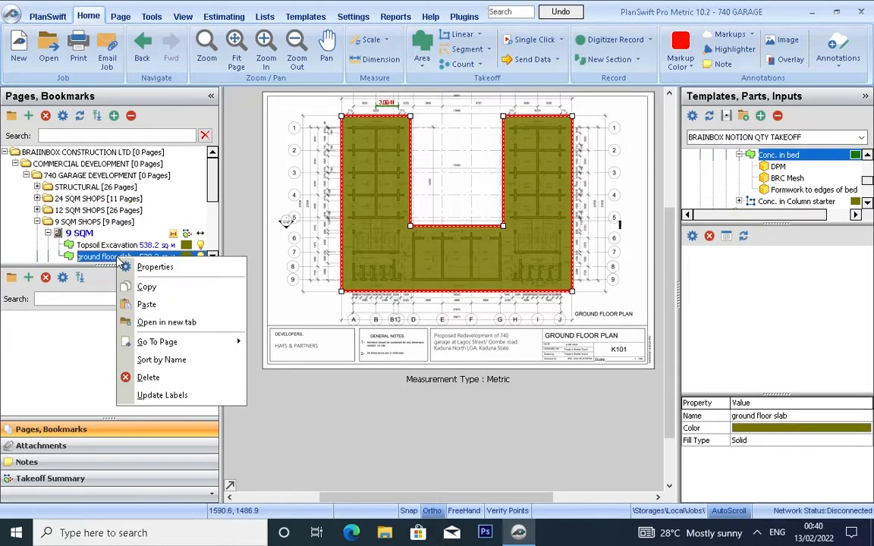
click(154, 266)
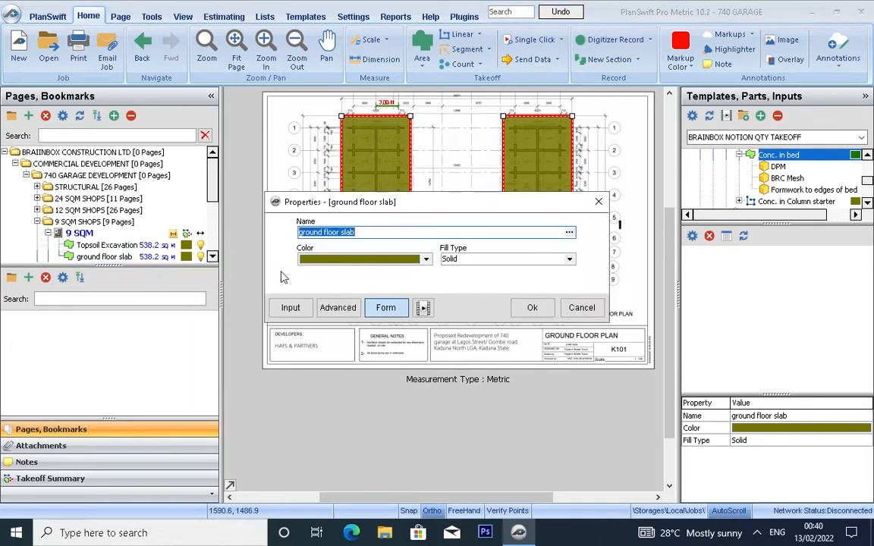
Set the slab Qty formula to [Takeoff] * [Depth] with CU M input units
click(337, 308)
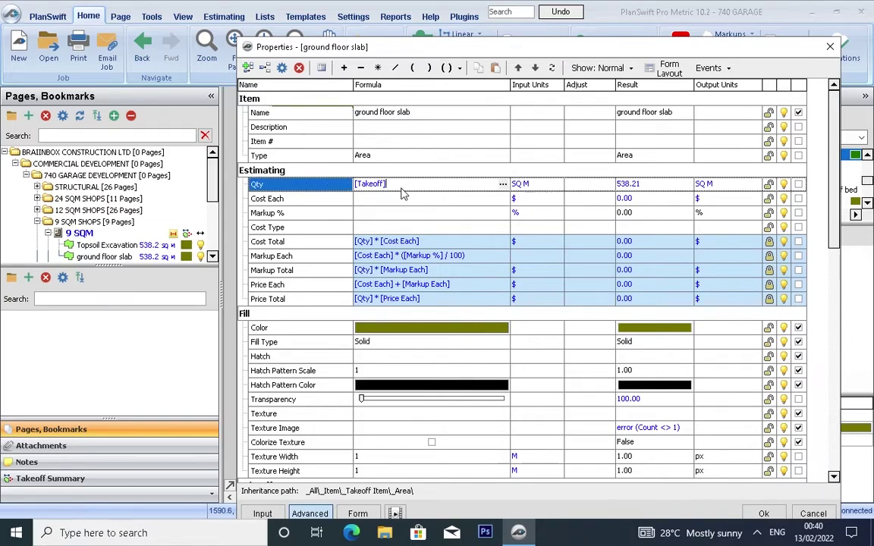
scroll(down, 3)
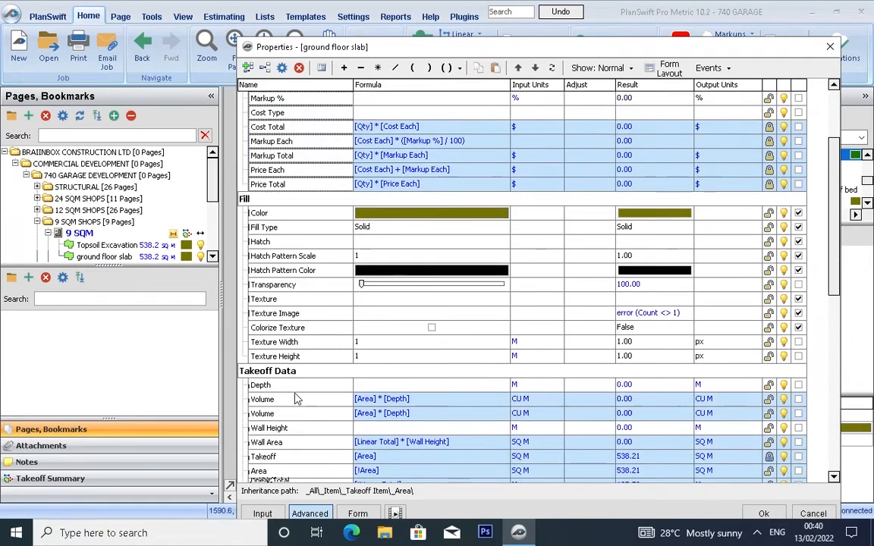
click(279, 385)
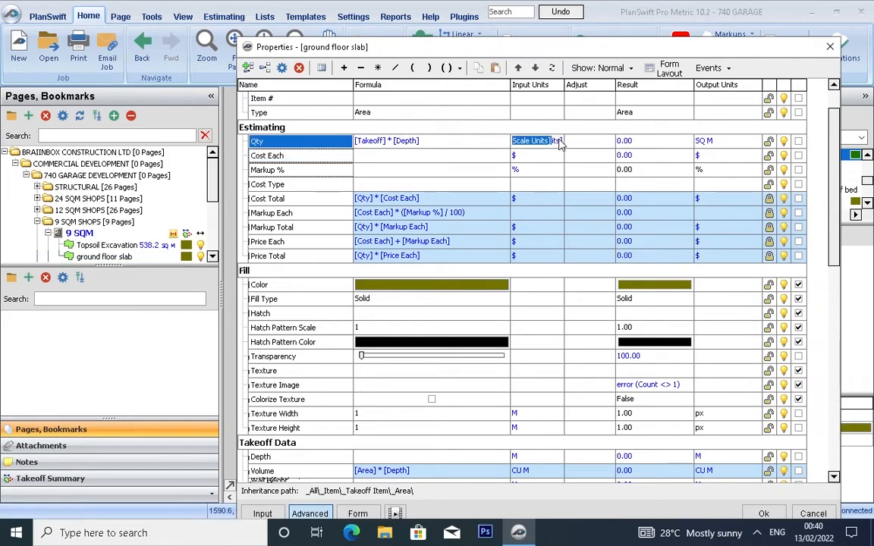
click(557, 141)
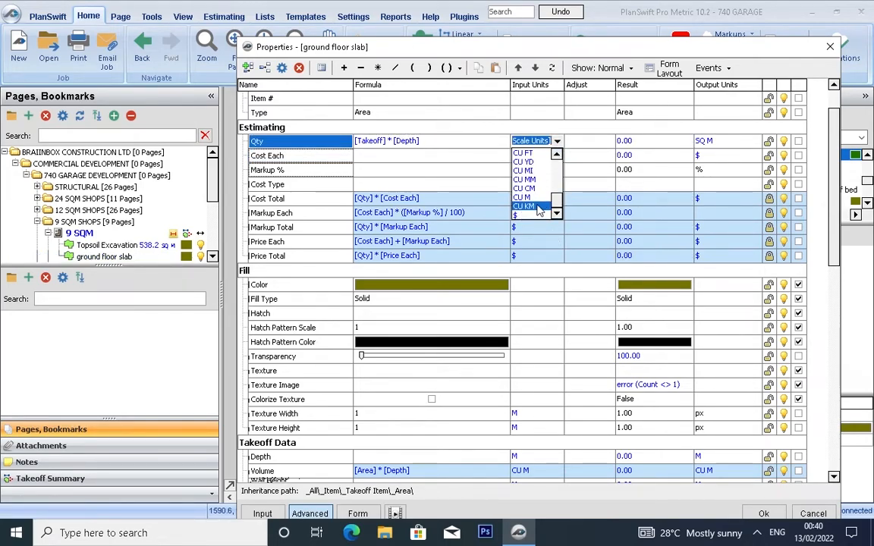
click(522, 206)
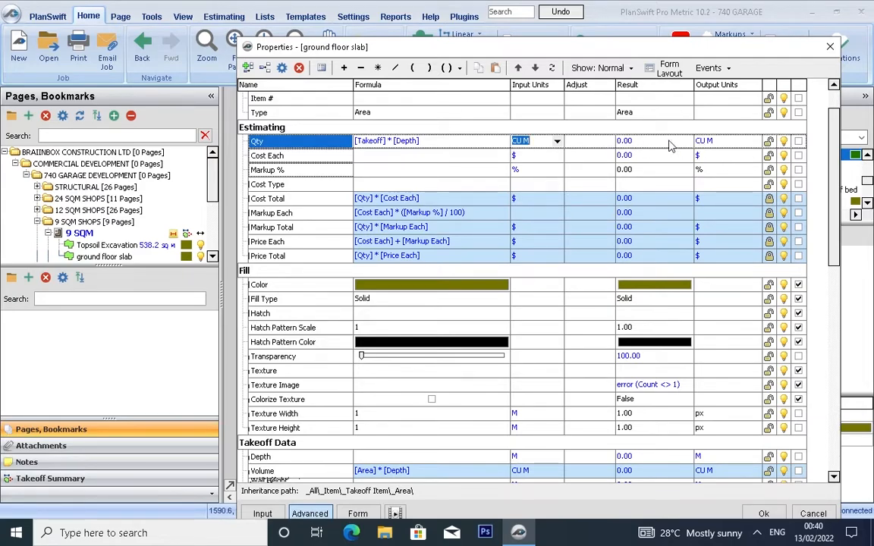
scroll(down, 3)
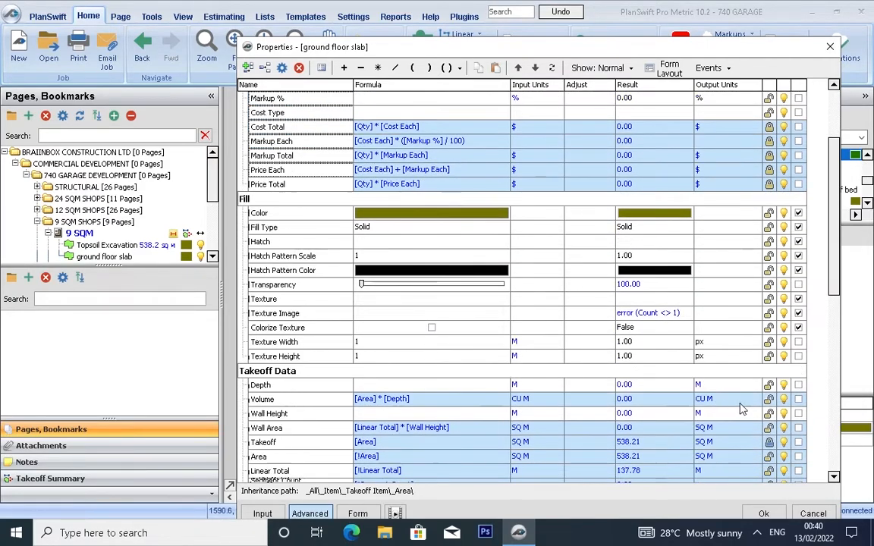
scroll(down, 3)
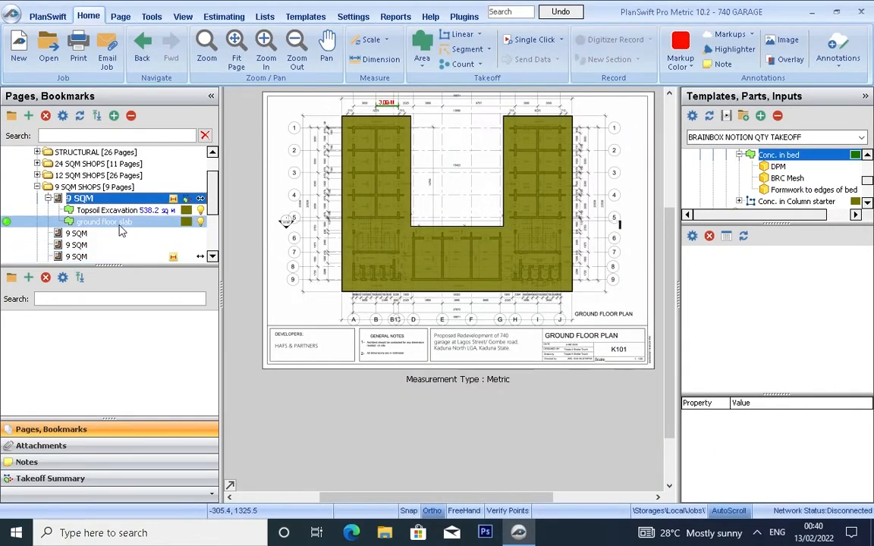
Enter a 0.15 m Depth for ground floor slab, giving 80.7 cubic metres
click(104, 222)
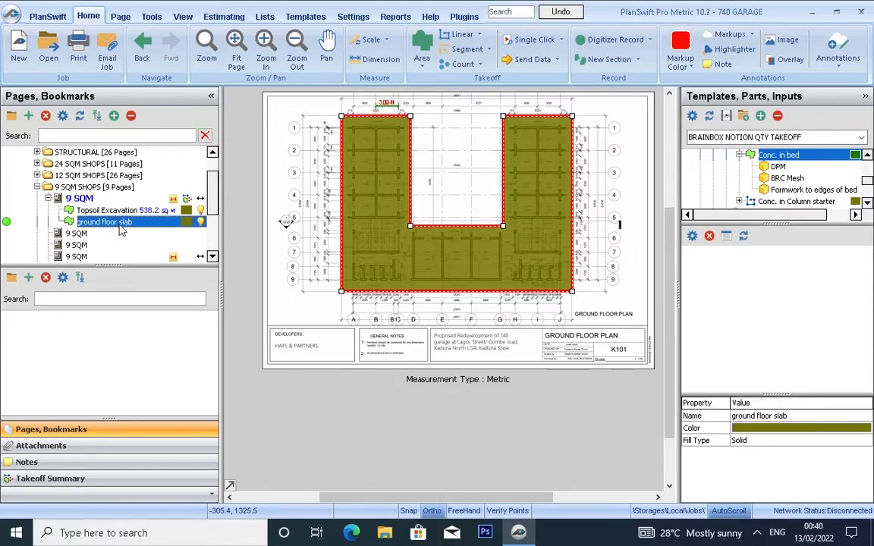
double_click(103, 221)
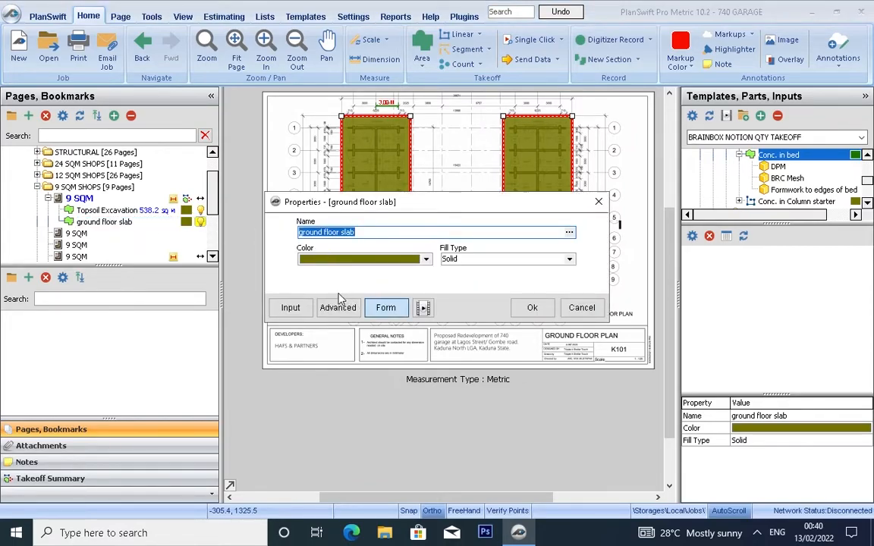
click(339, 308)
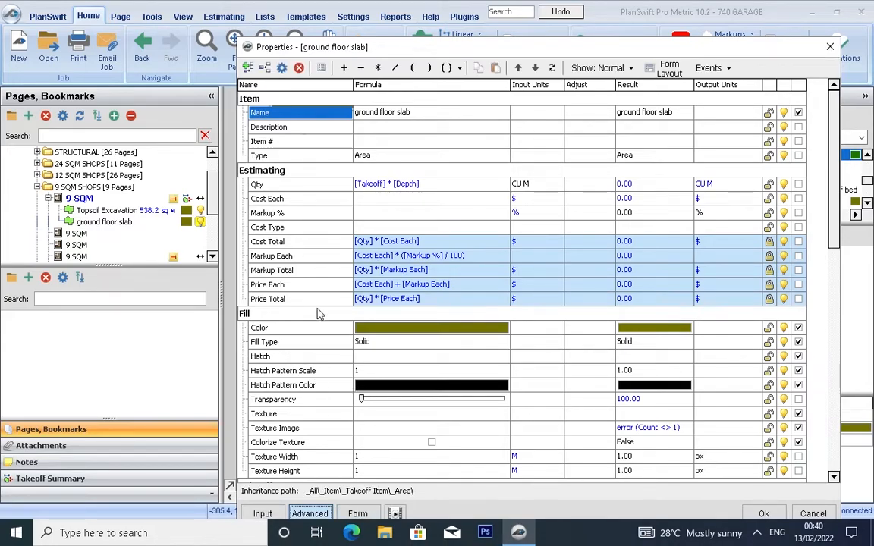
scroll(down, 3)
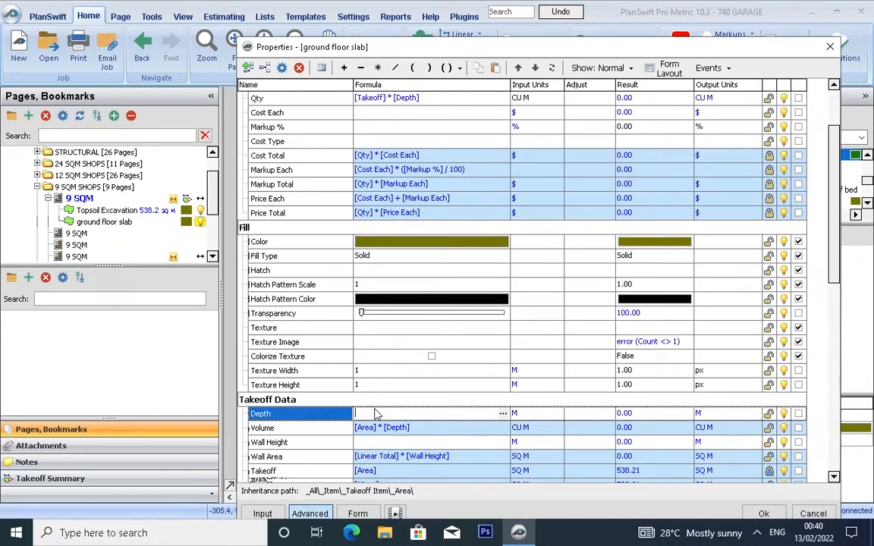
text(0)
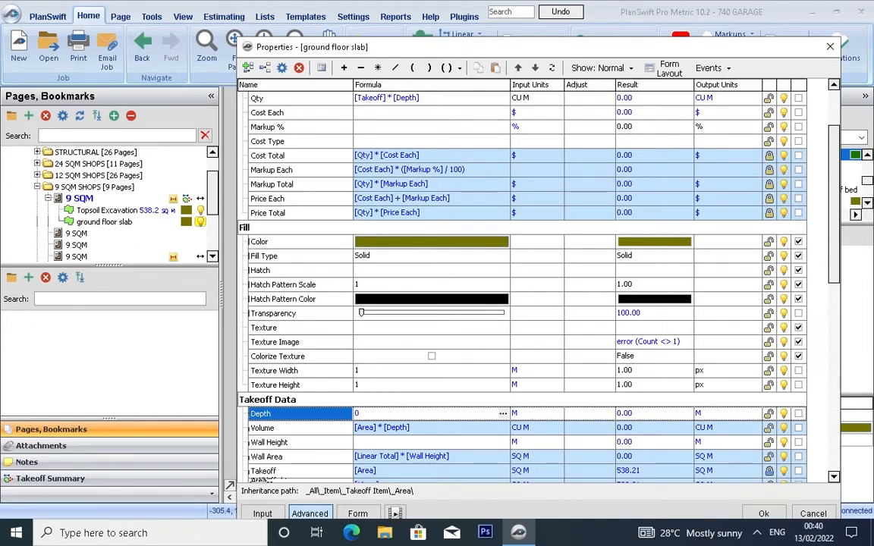
text(0.15)
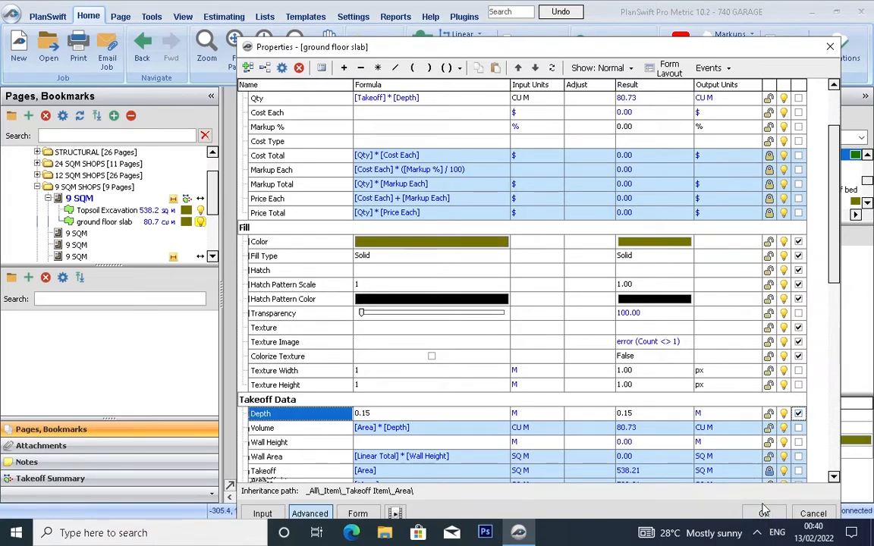
click(814, 513)
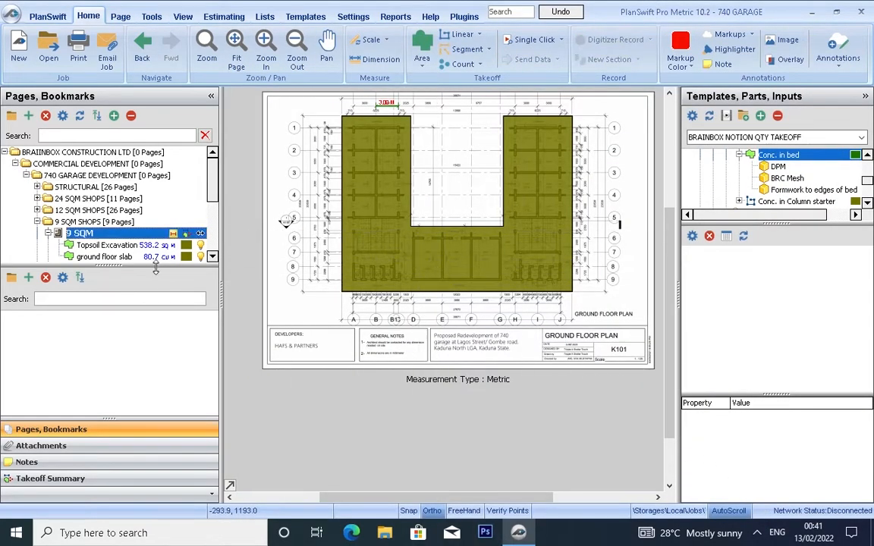
Browse and collapse the sample template library's folders
click(105, 222)
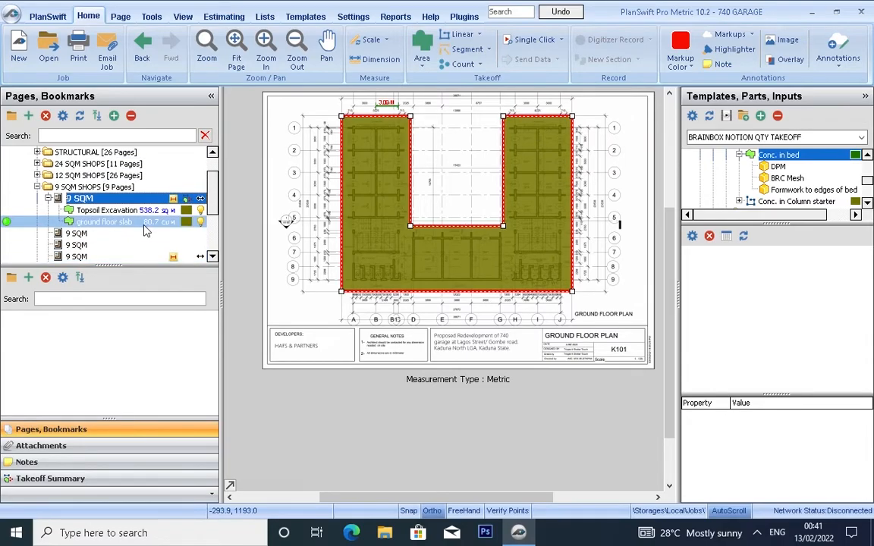
click(118, 210)
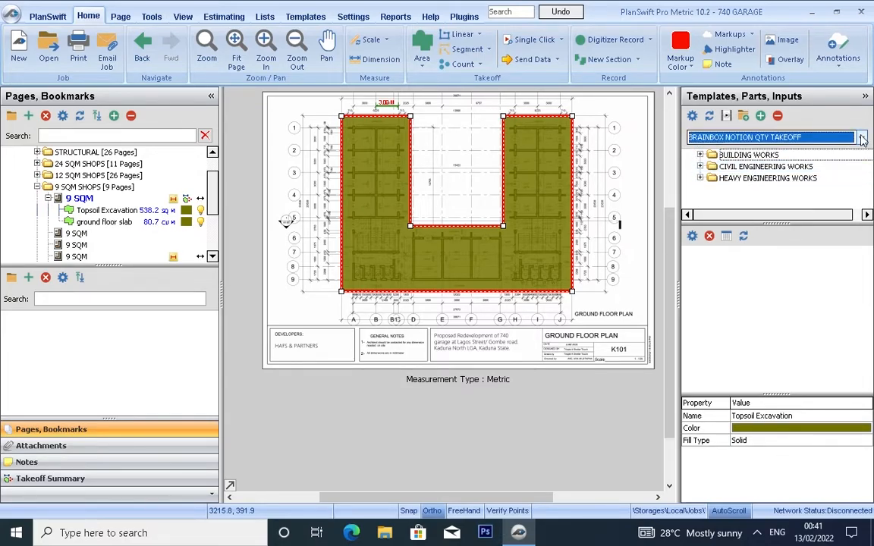
click(862, 138)
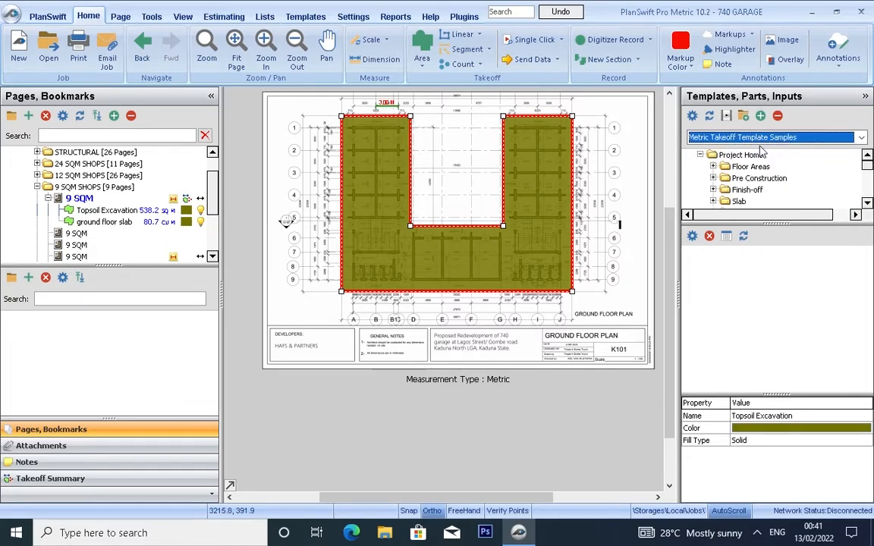
click(699, 155)
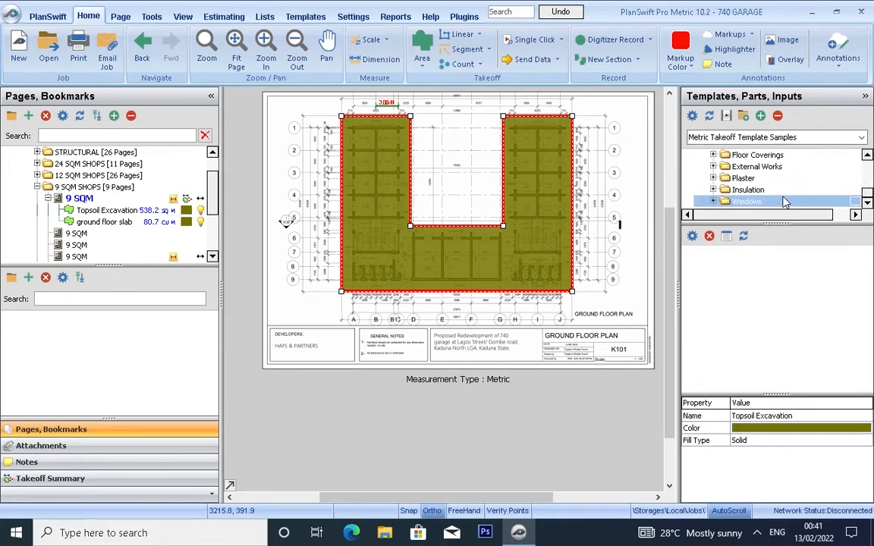
scroll(down, 3)
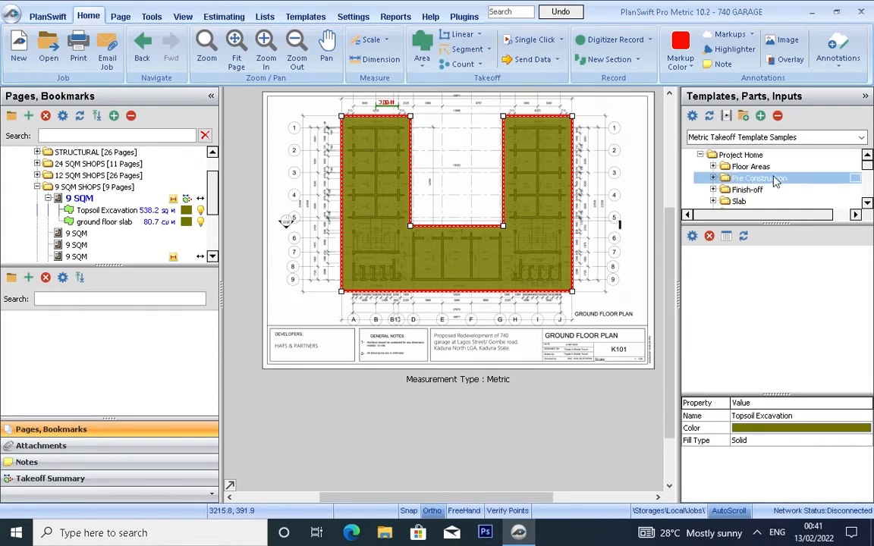
click(738, 155)
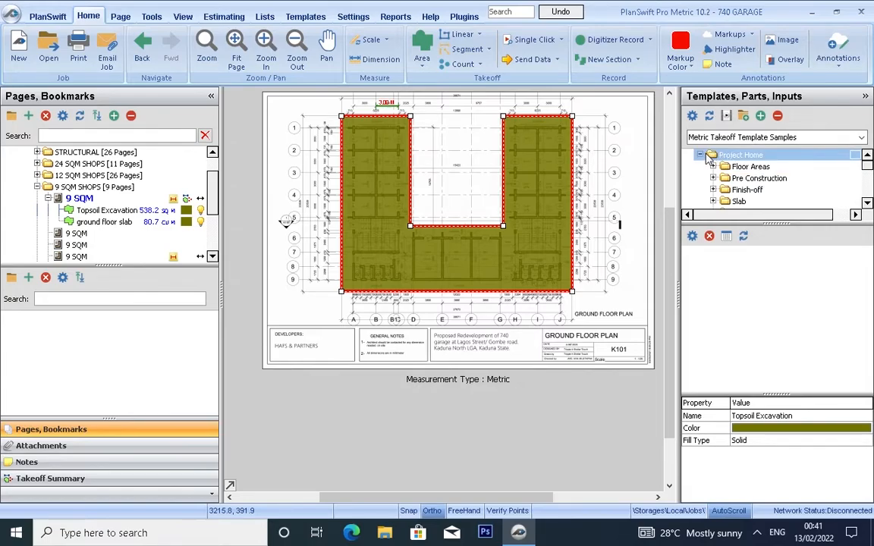
click(710, 155)
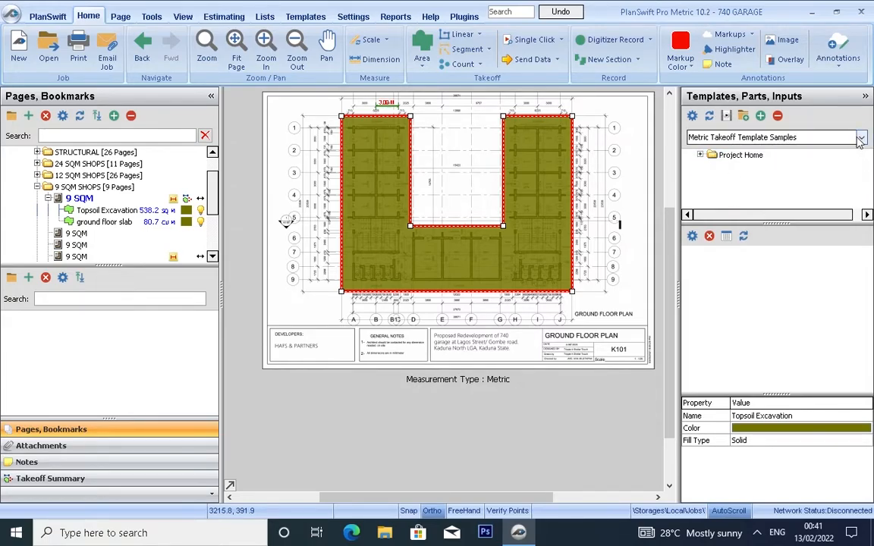
Switch to the BRAINBOX NOTION QTY TAKEOFF library and expand down to Conc. in bed
click(859, 137)
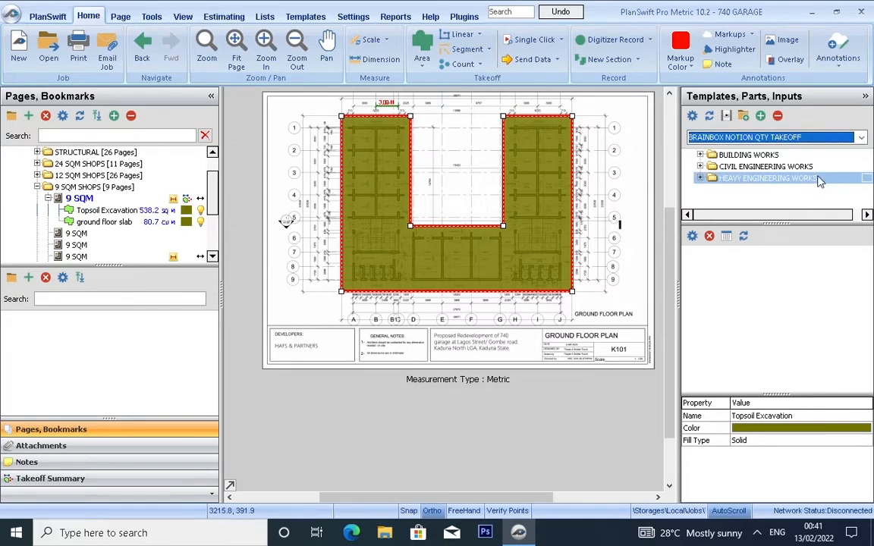
mouse_move(777, 185)
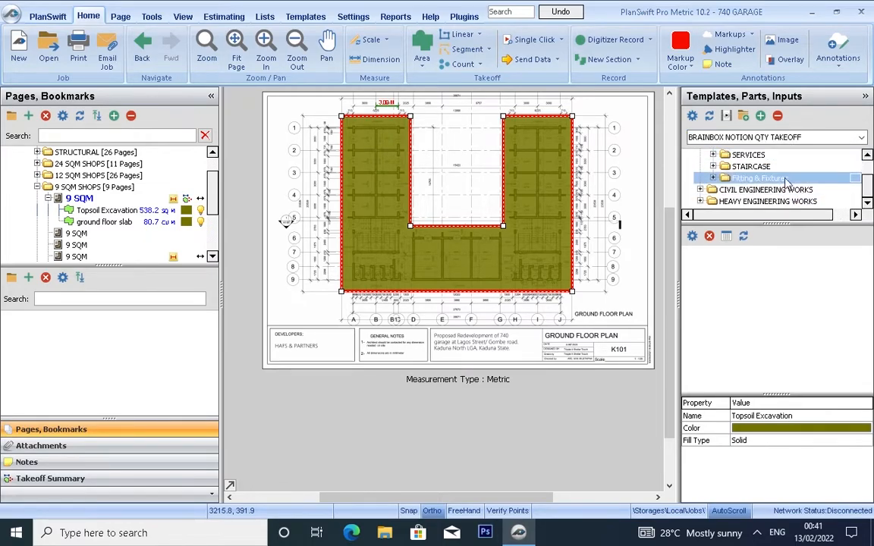
click(757, 166)
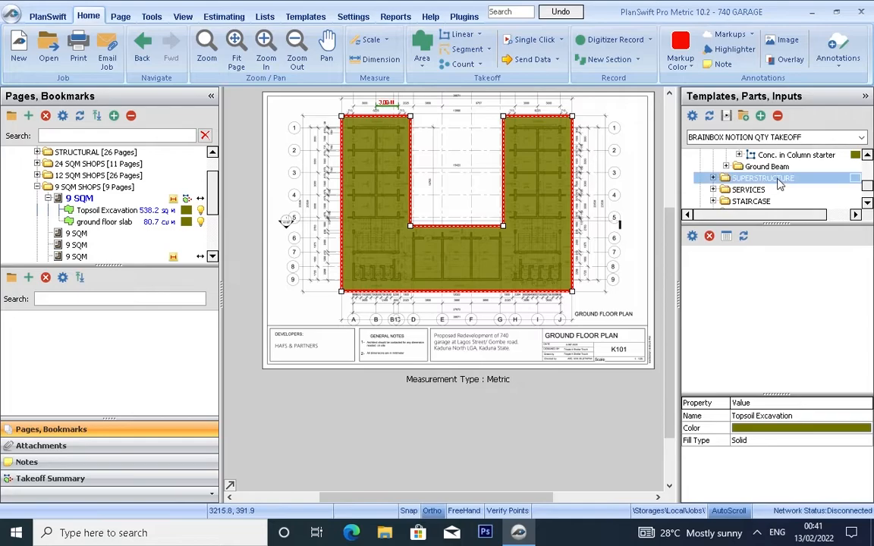
click(728, 177)
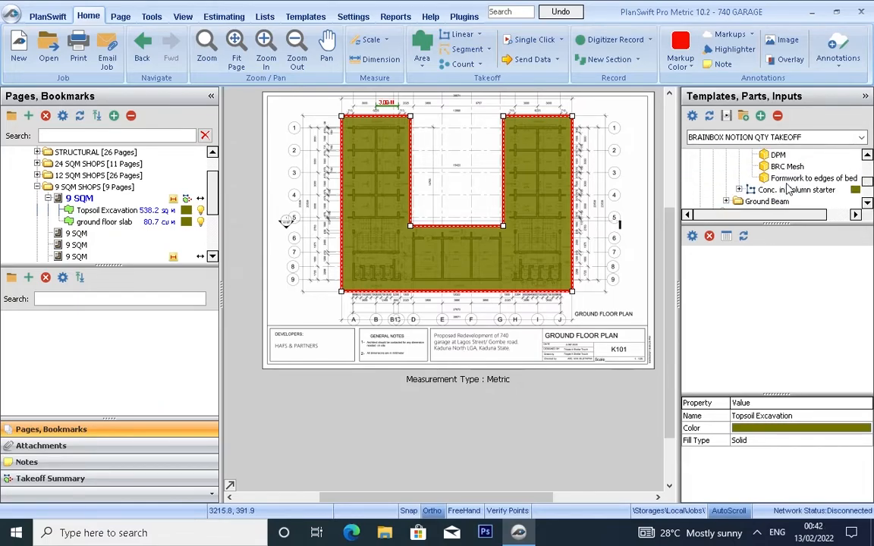
click(783, 166)
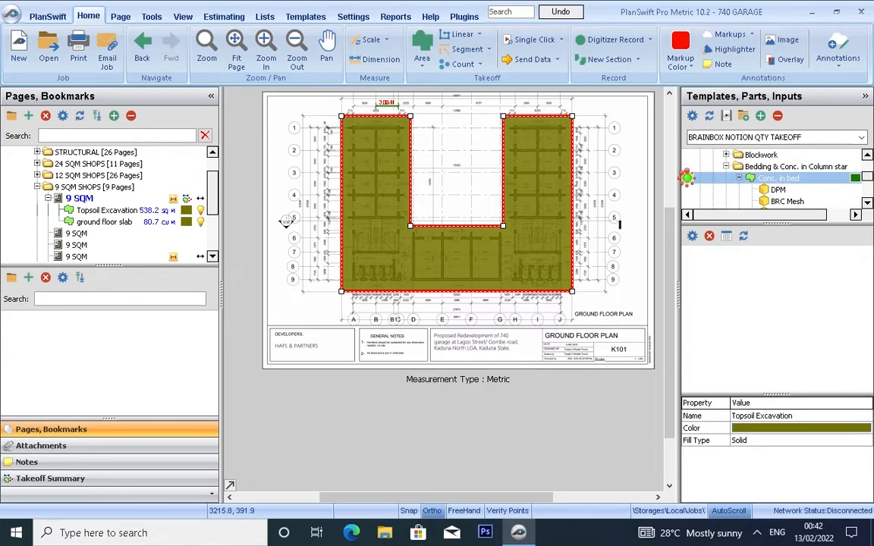
Apply Conc. in bed with 0.15 m thickness and trace the ground floor outline corners
double_click(778, 177)
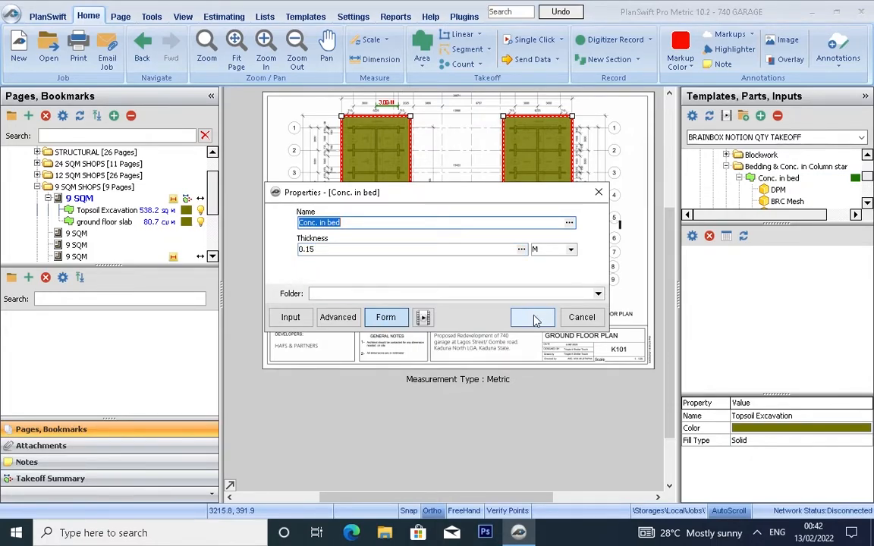
click(533, 317)
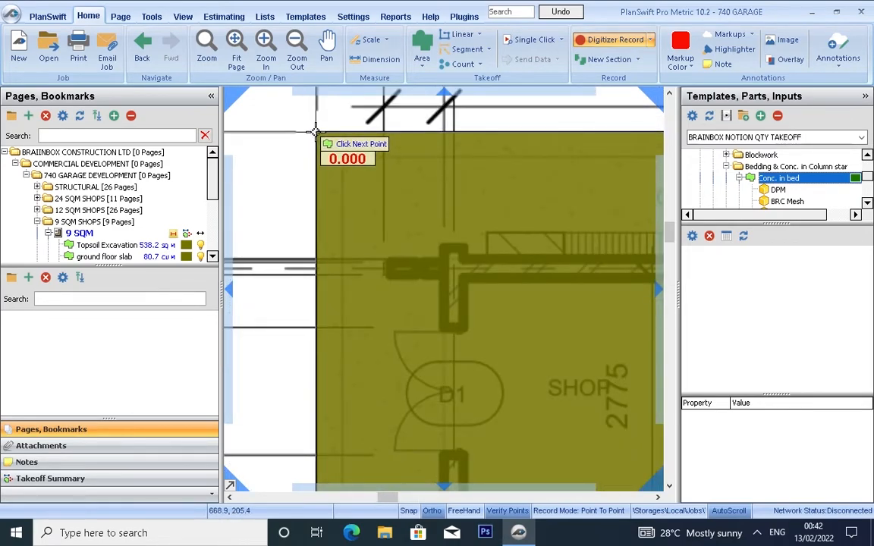
click(447, 158)
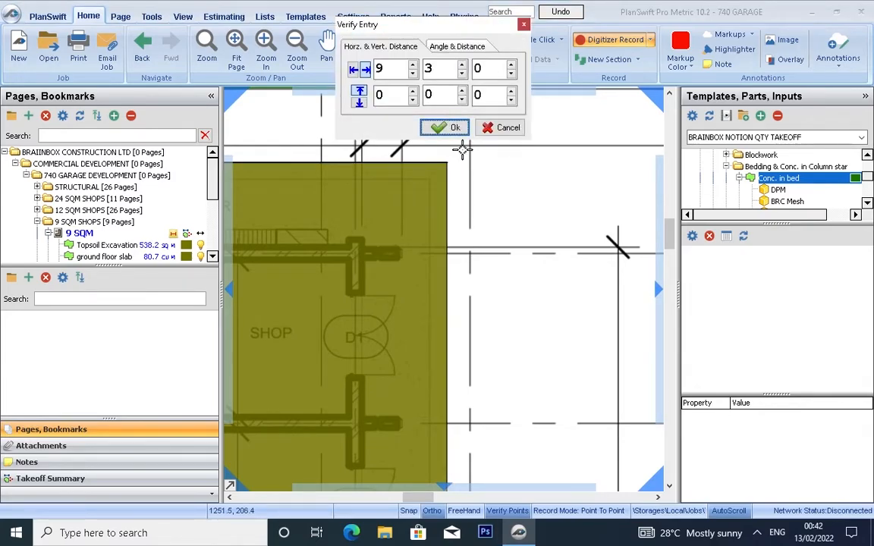
mouse_move(523, 495)
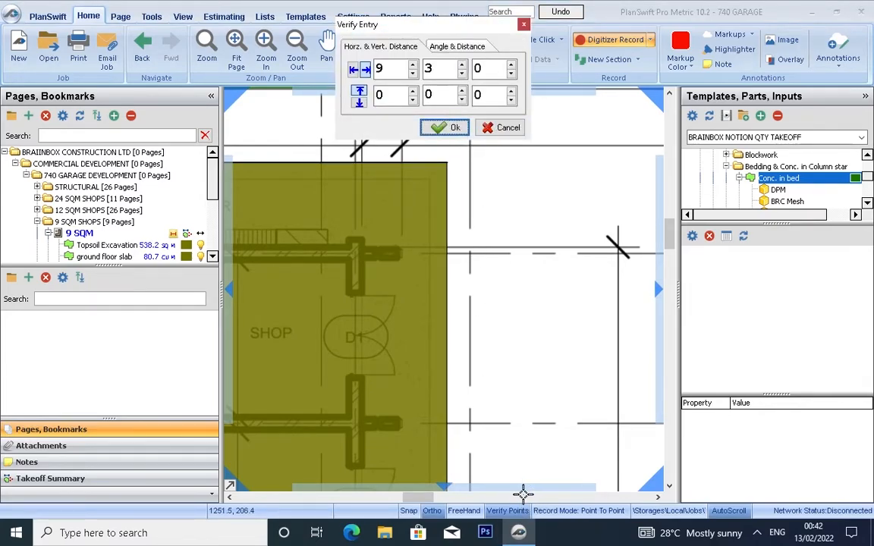
click(445, 127)
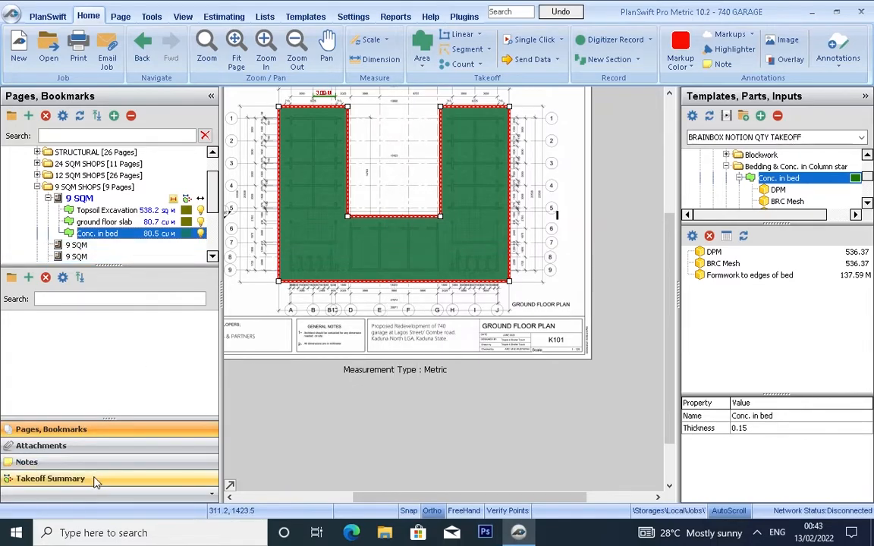
click(50, 478)
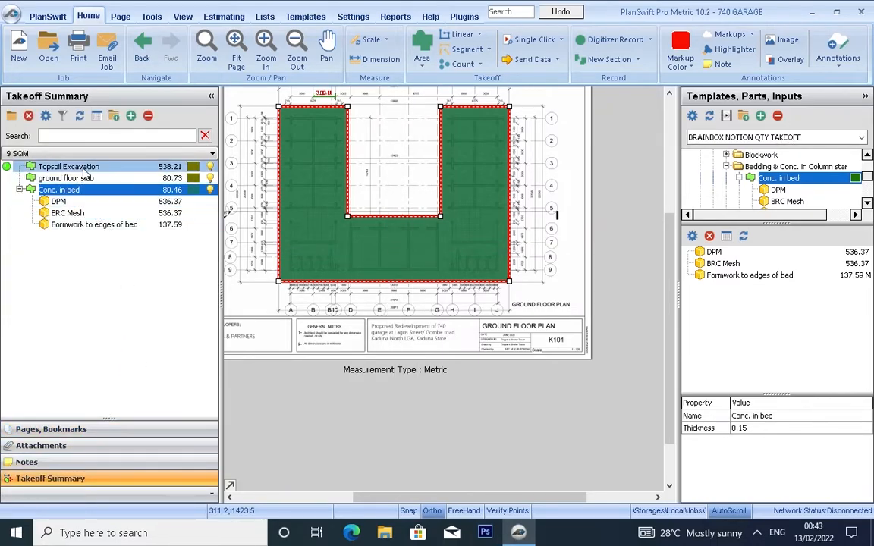
click(67, 166)
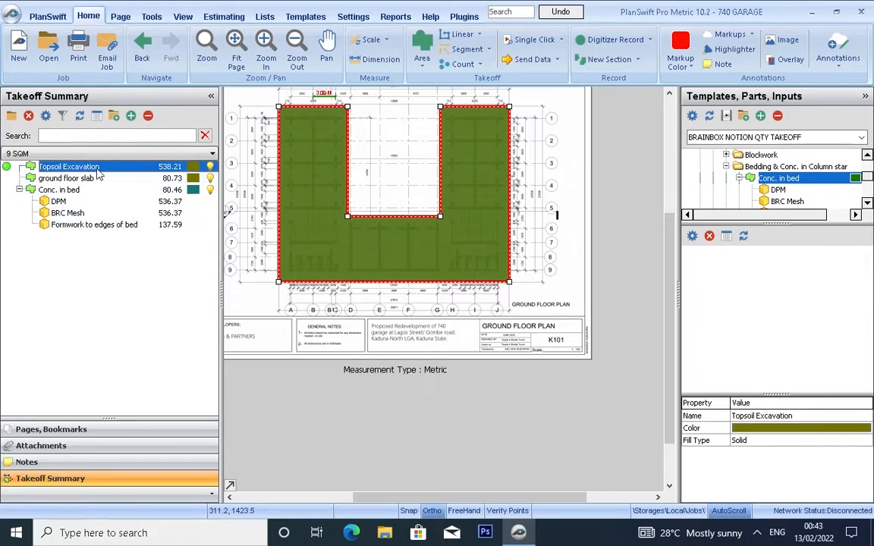
click(73, 178)
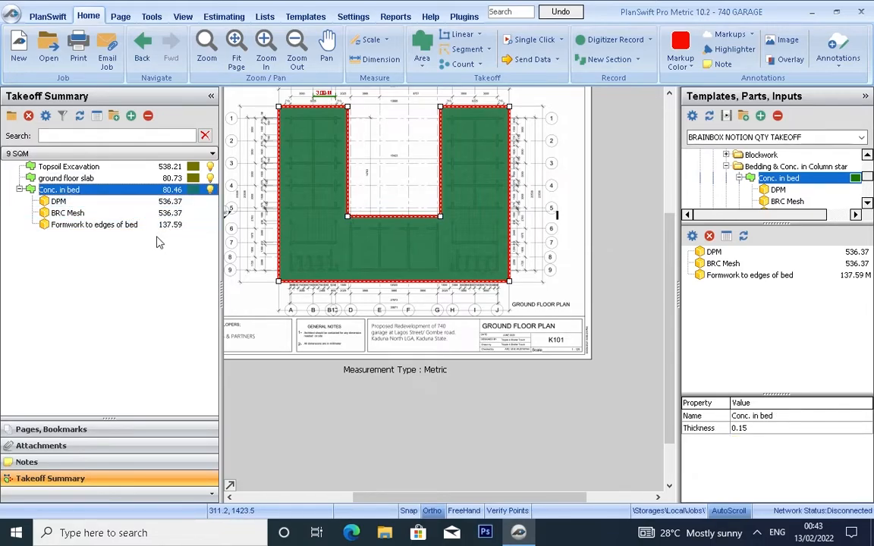
click(94, 224)
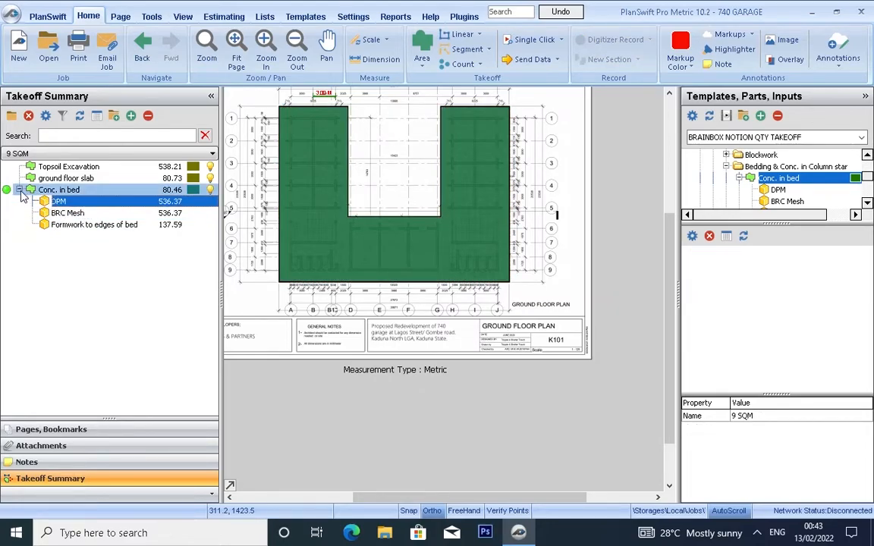
click(20, 189)
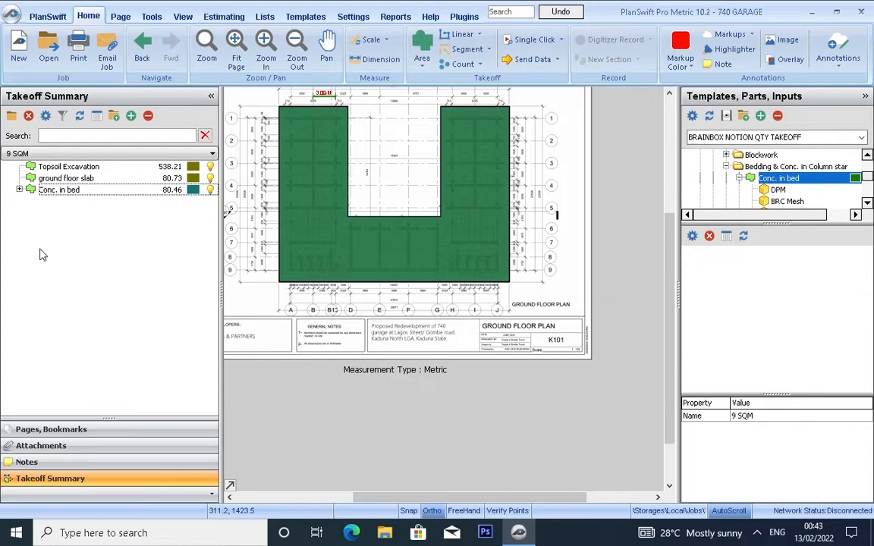
click(50, 429)
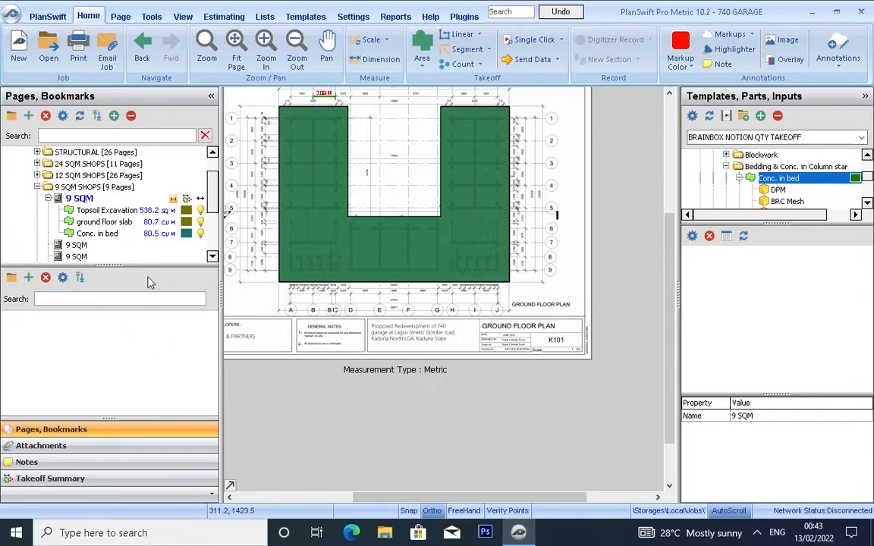